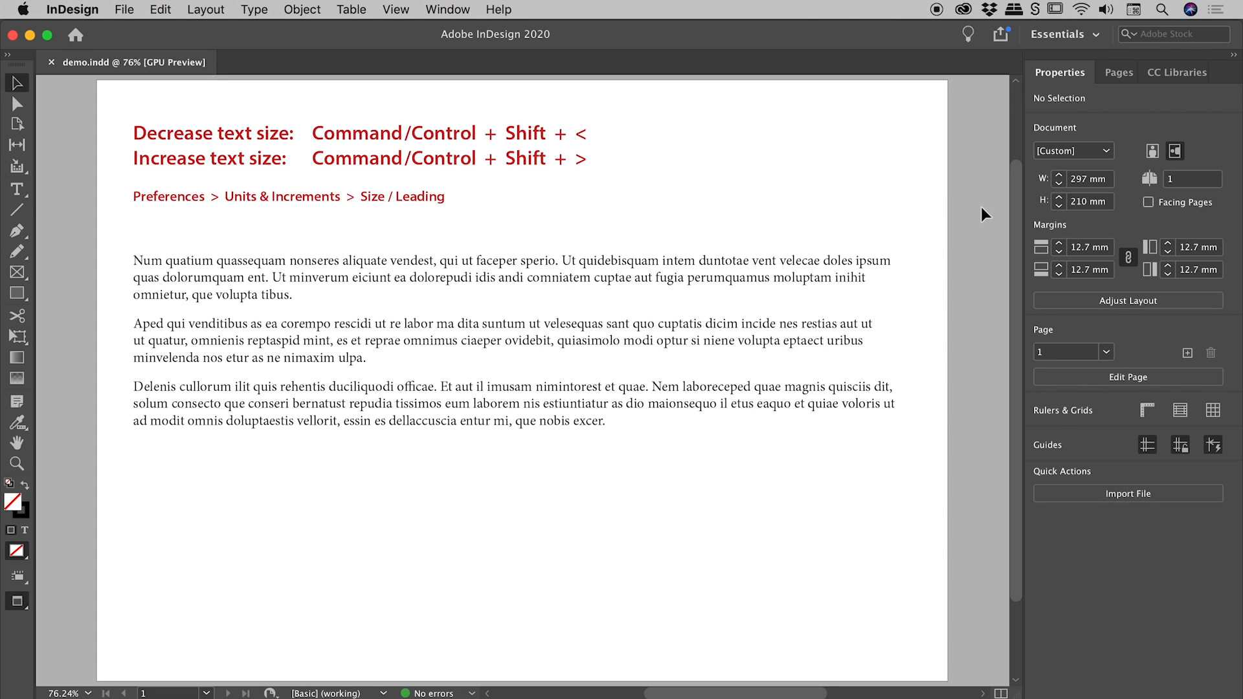
Select the body text frame and place an insertion point inside it.
click(569, 276)
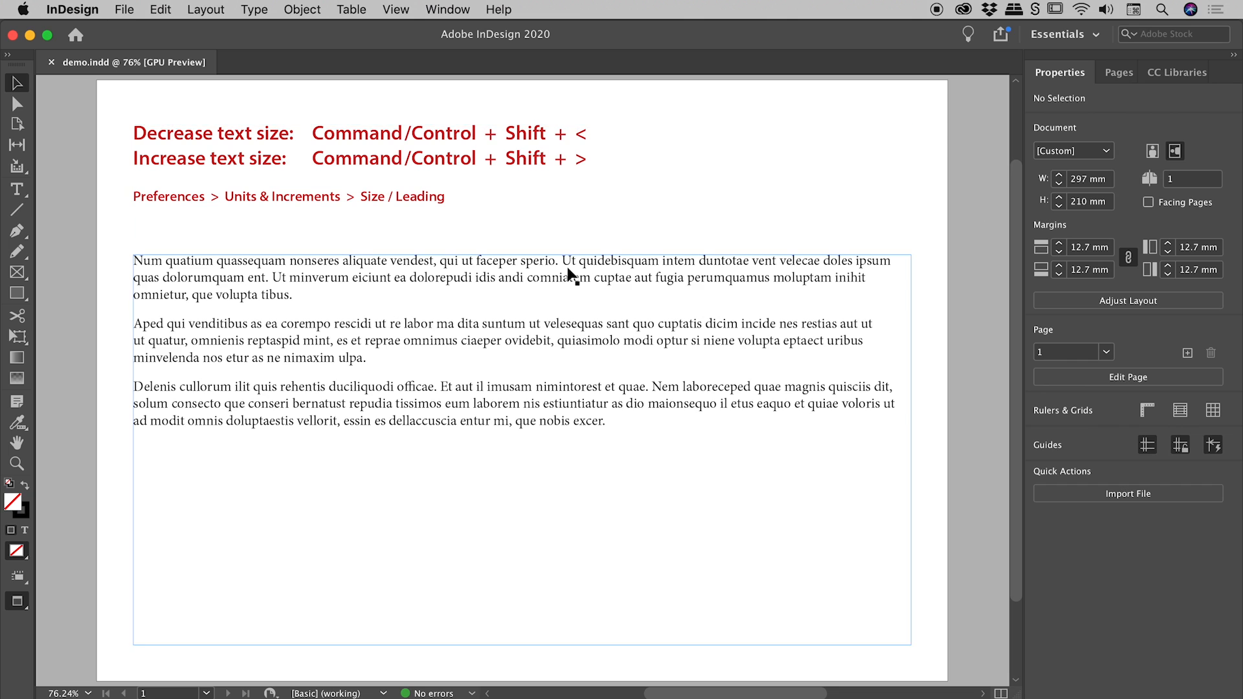
click(566, 278)
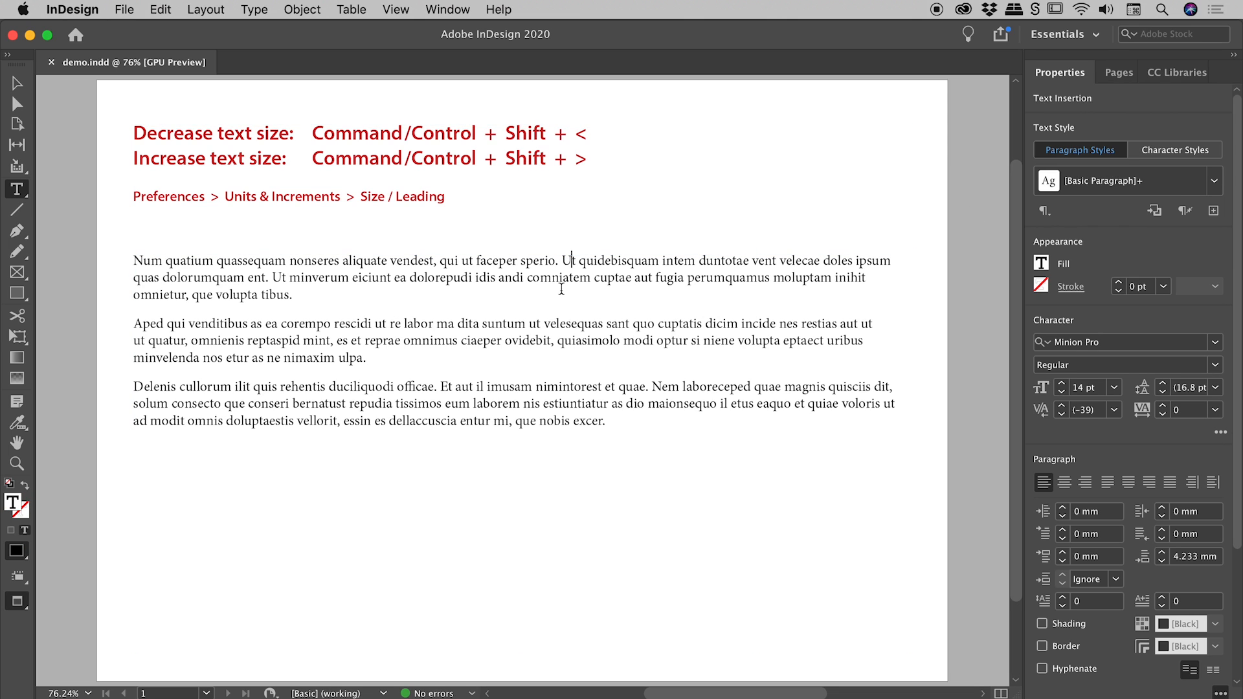
Select all three body paragraphs (14 pt Minion Pro) with Cmd+A.
key(cmd+a)
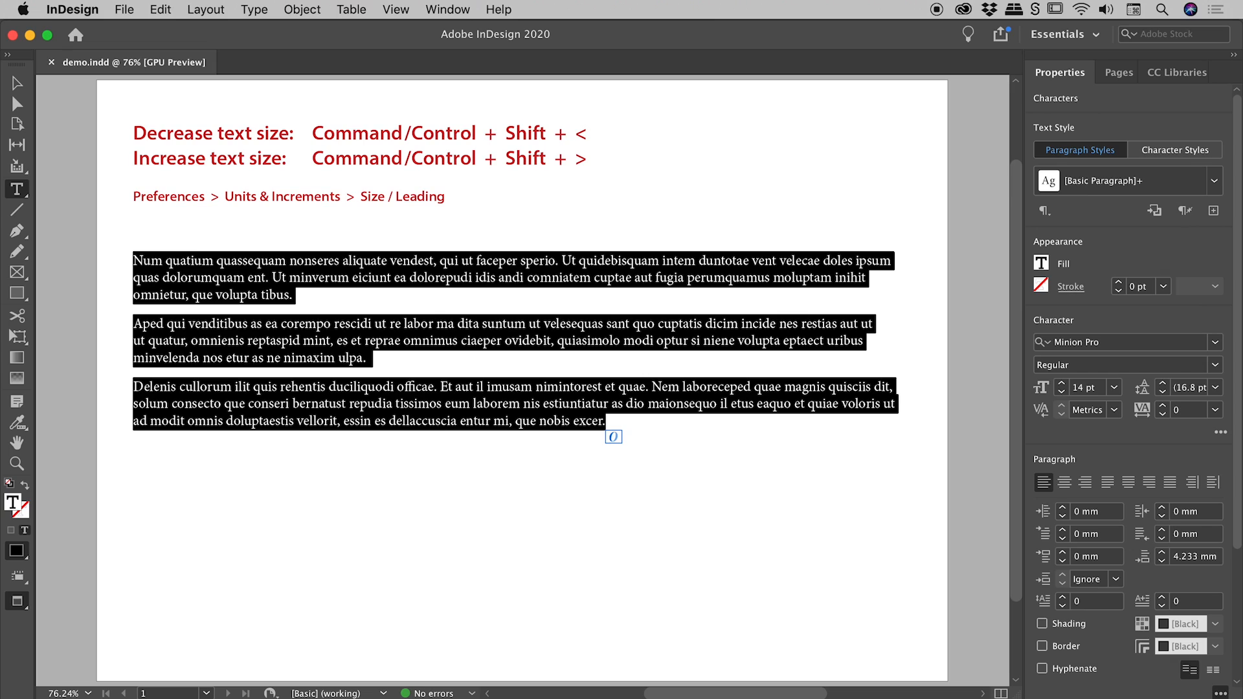
mouse_move(568, 287)
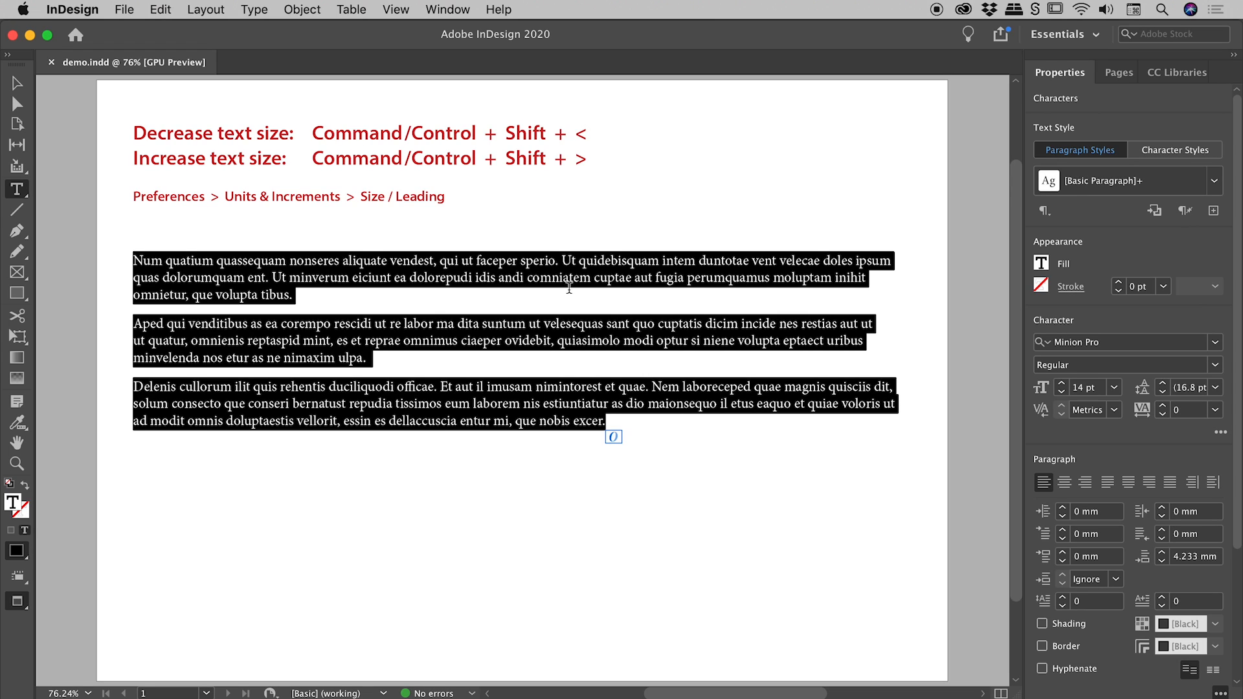
mouse_move(412, 177)
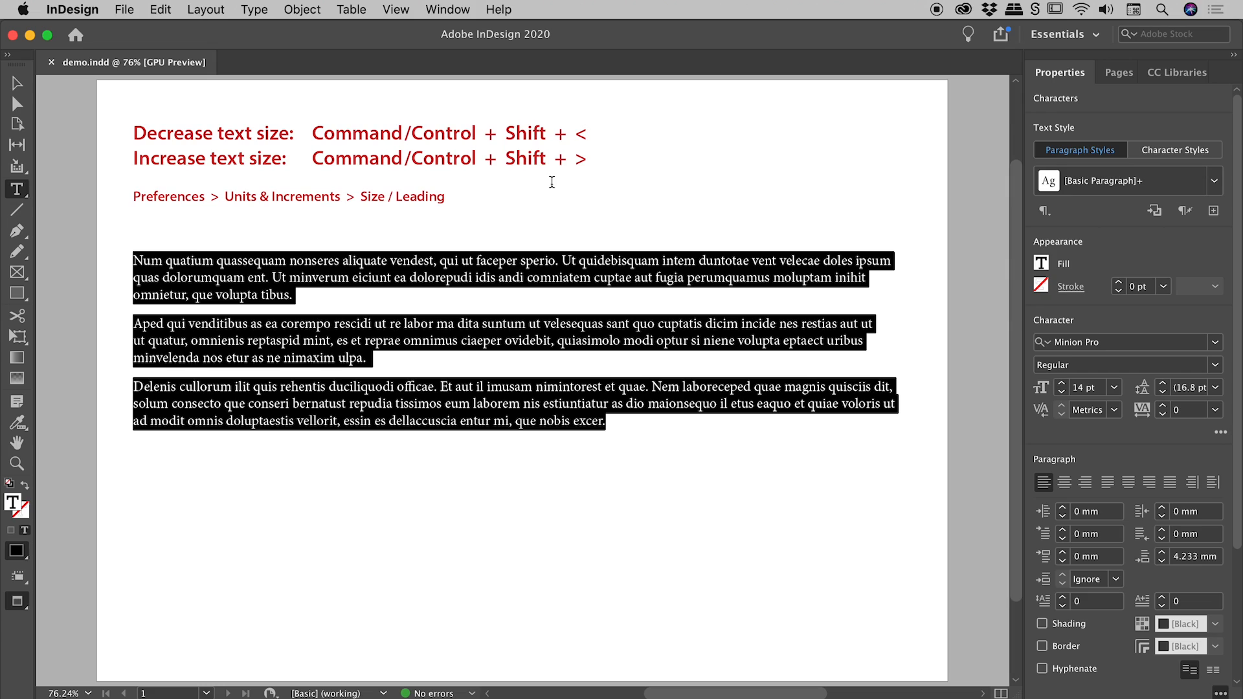
mouse_move(583, 125)
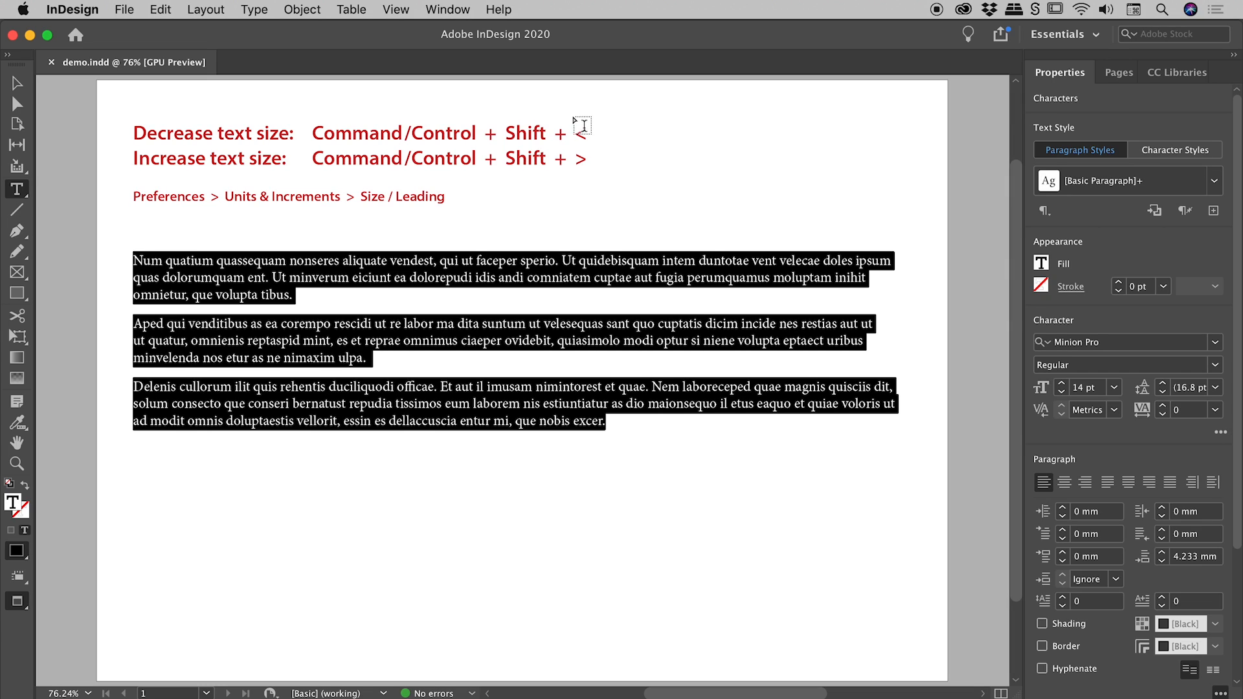
mouse_move(600, 166)
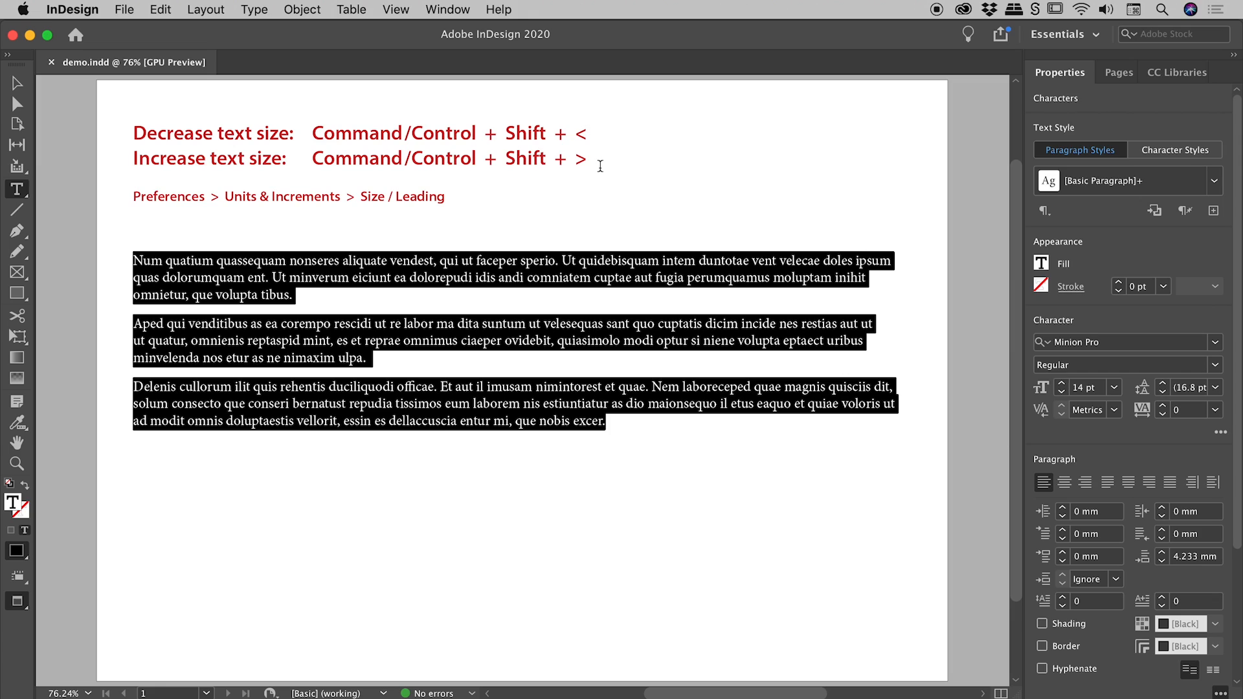
mouse_move(557, 318)
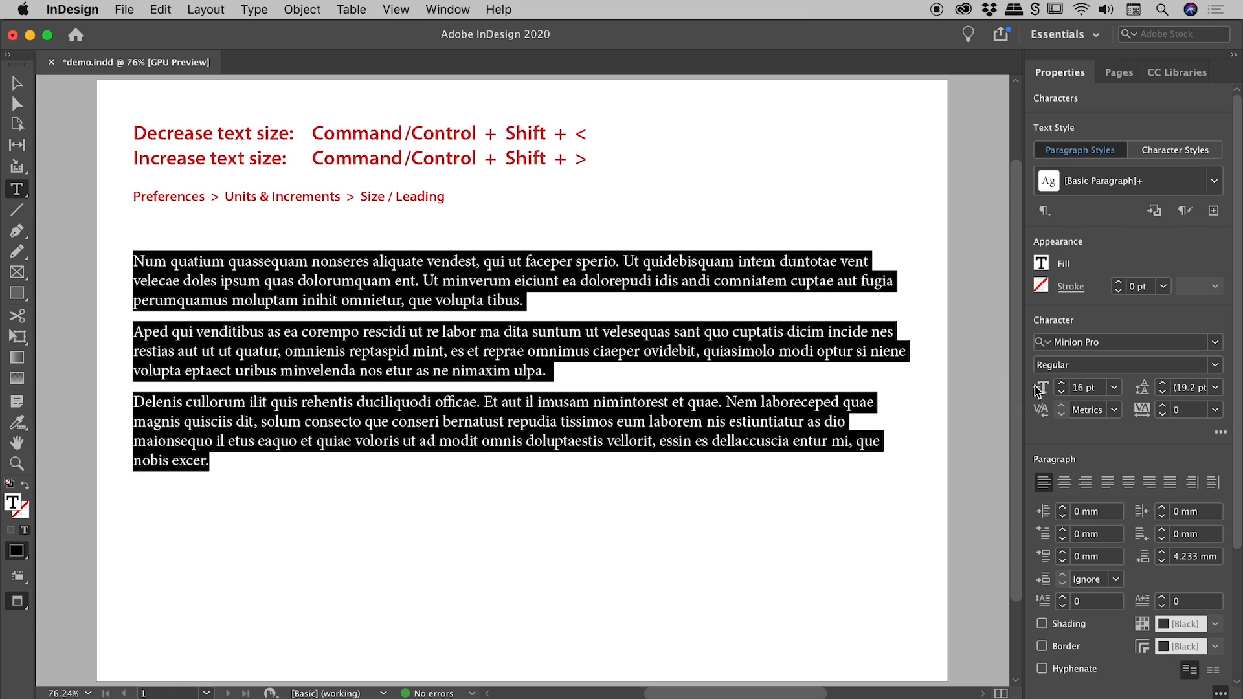
mouse_move(1100, 416)
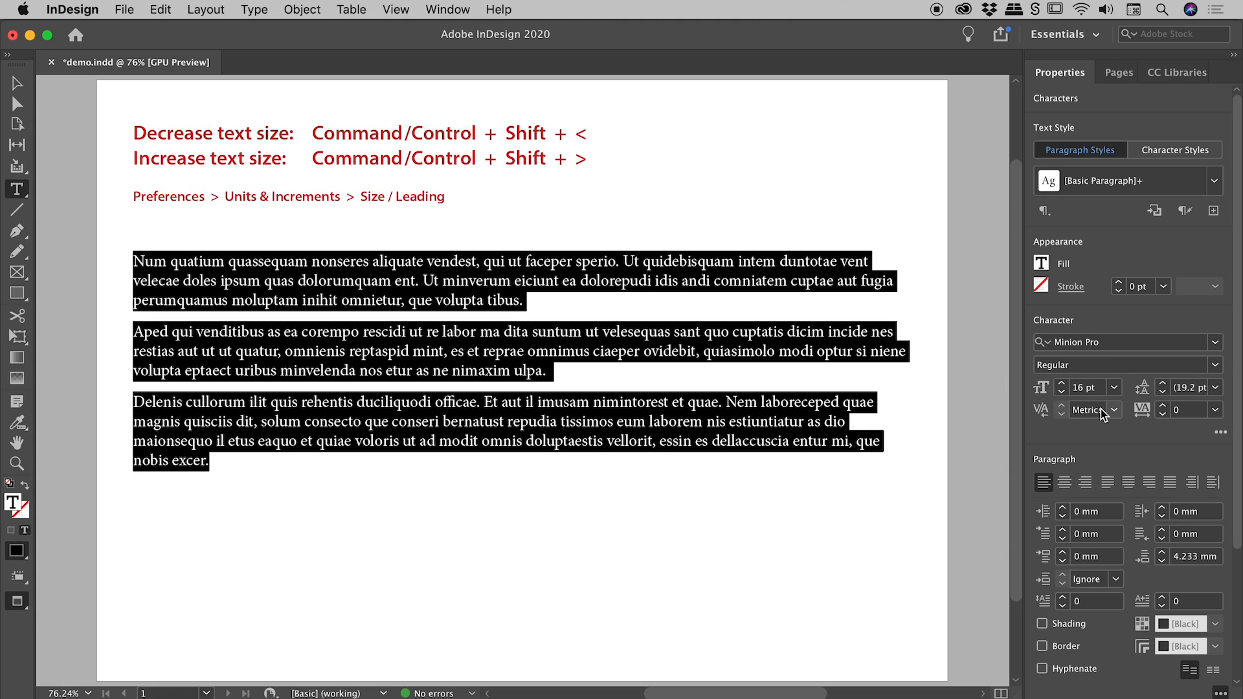
mouse_move(1108, 450)
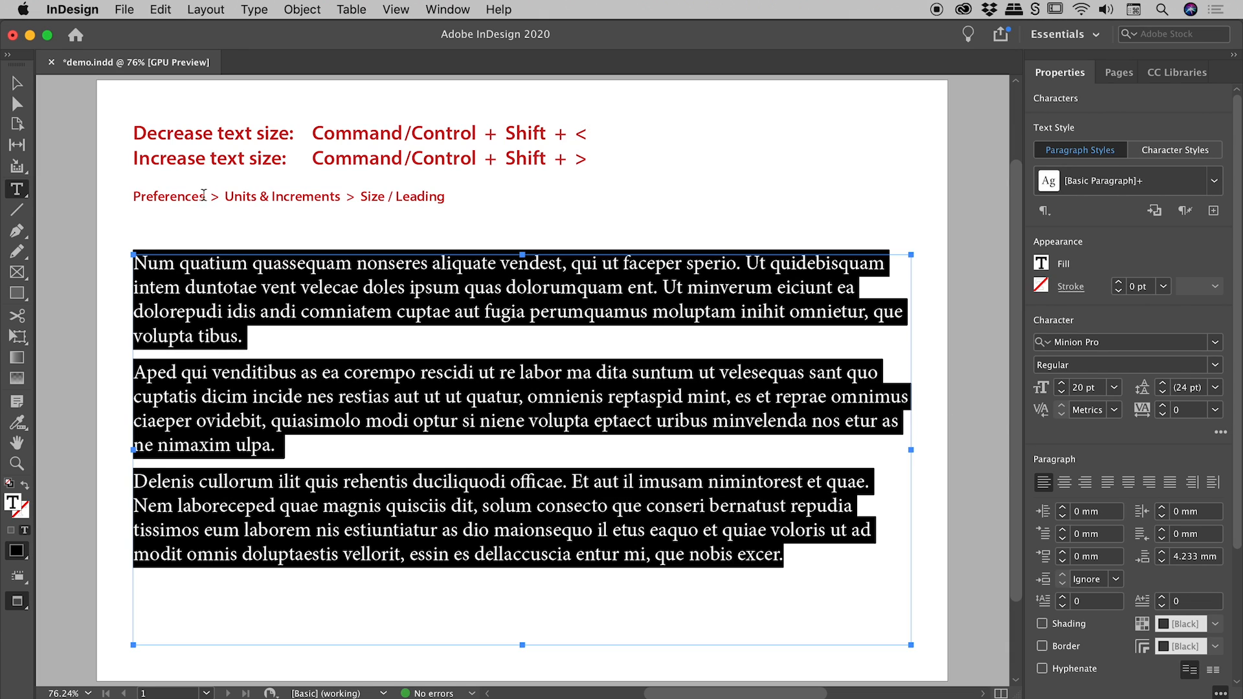
mouse_move(347, 196)
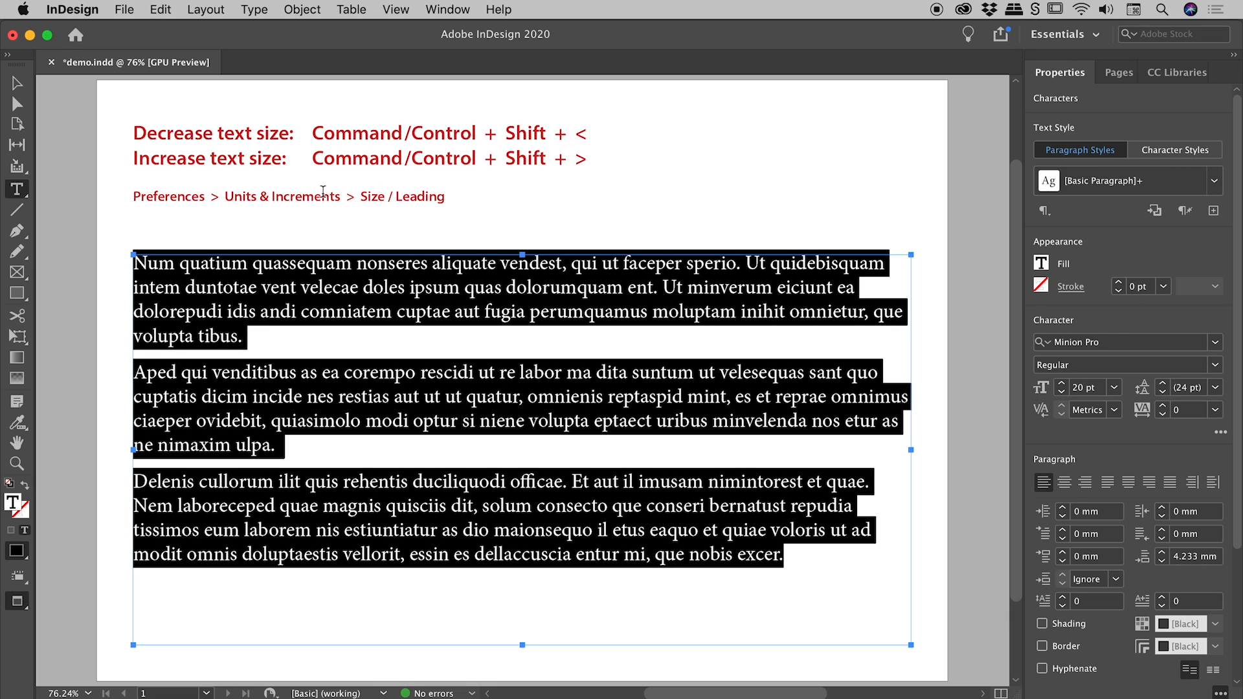
Show the Preferences categories from the InDesign menu.
click(72, 8)
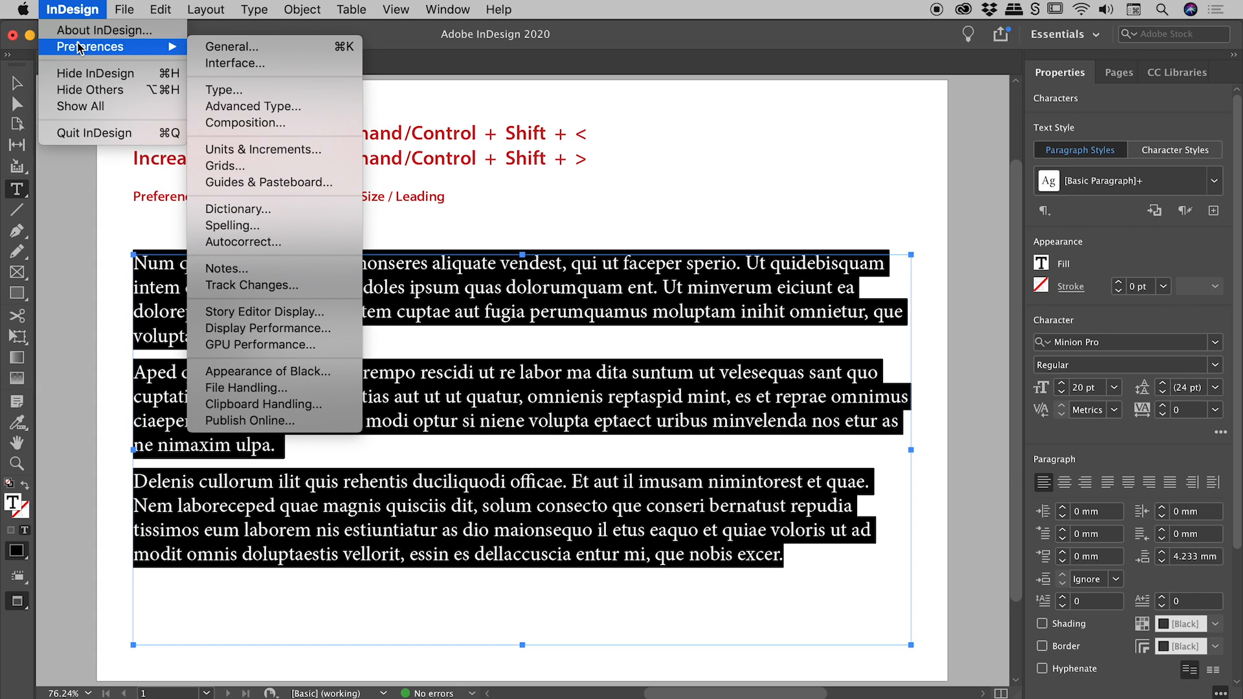
mouse_move(269, 46)
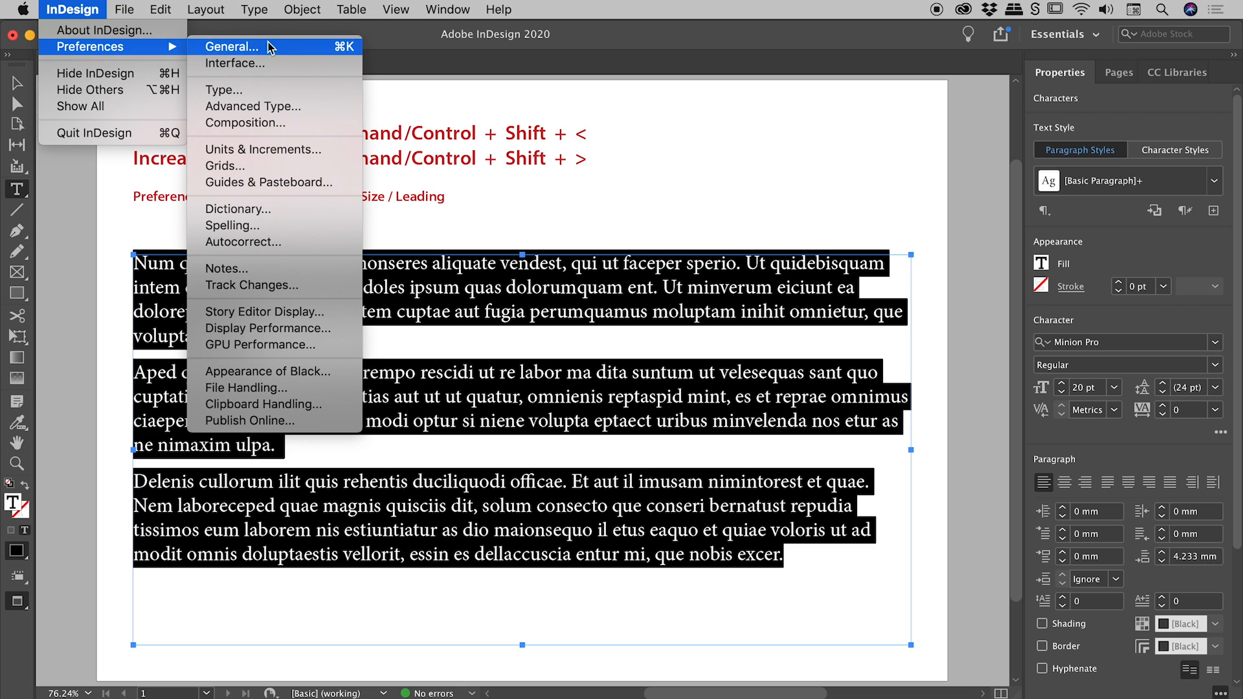
In Units & Increments, set the Size/Leading keyboard increment to 1 pt and confirm.
click(264, 149)
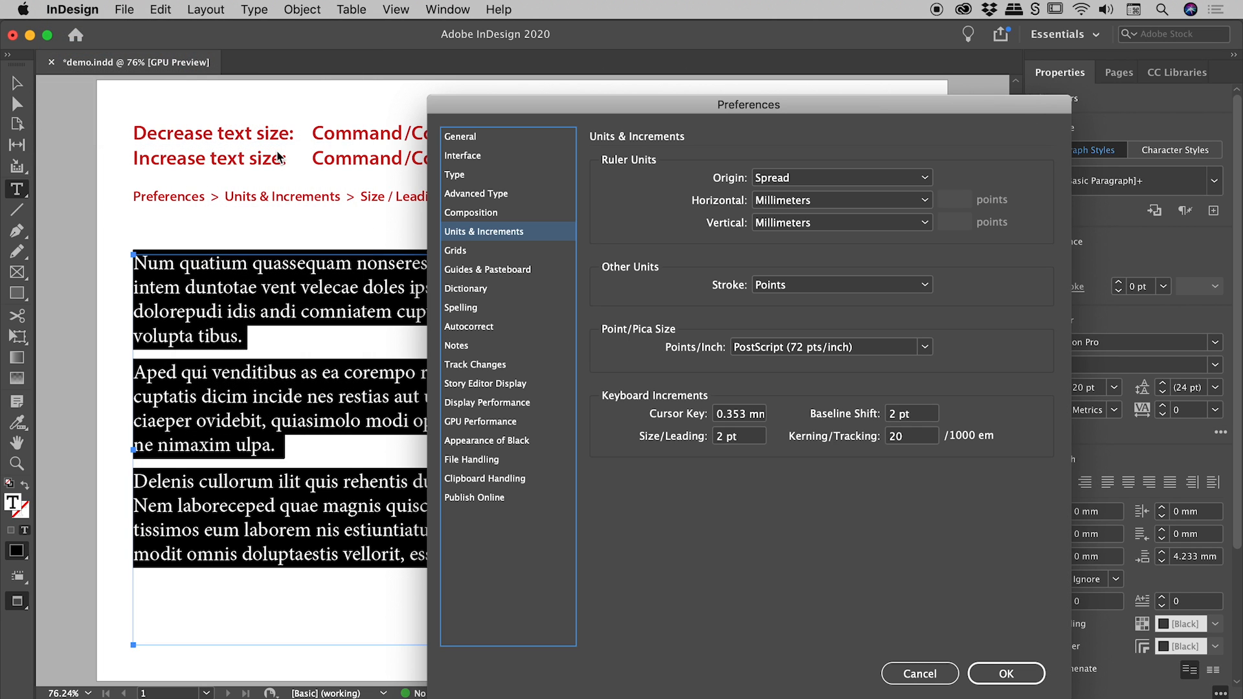
mouse_move(669, 403)
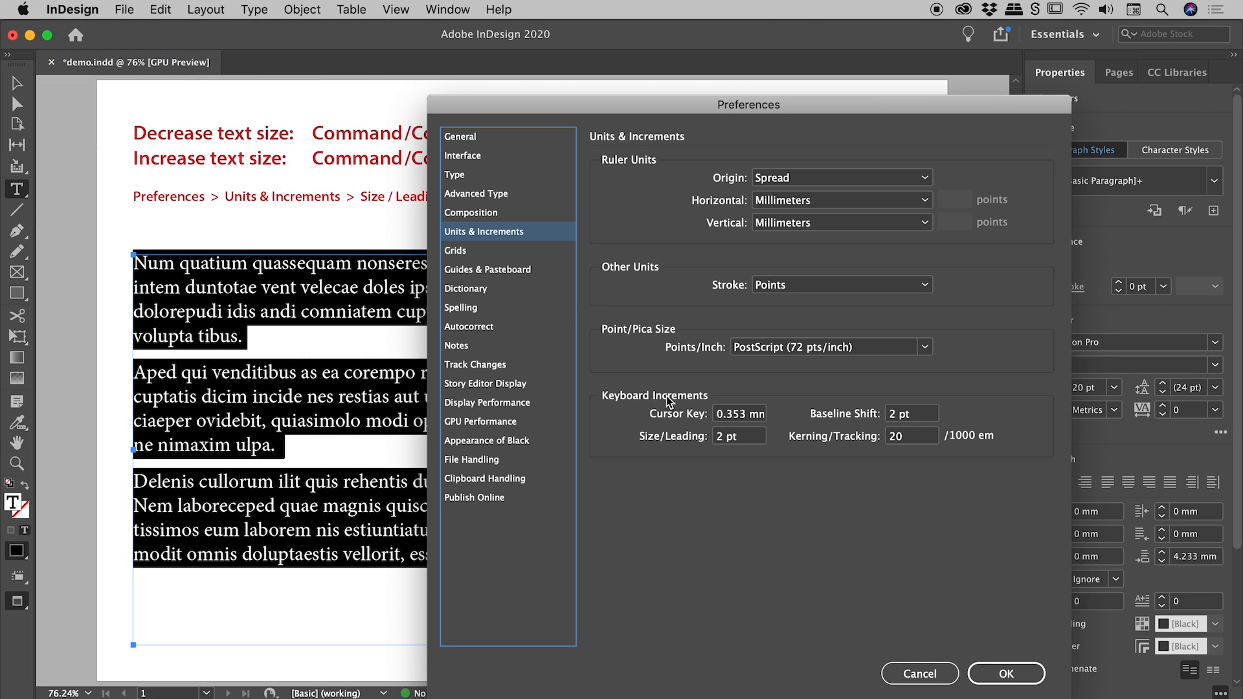
mouse_move(666, 439)
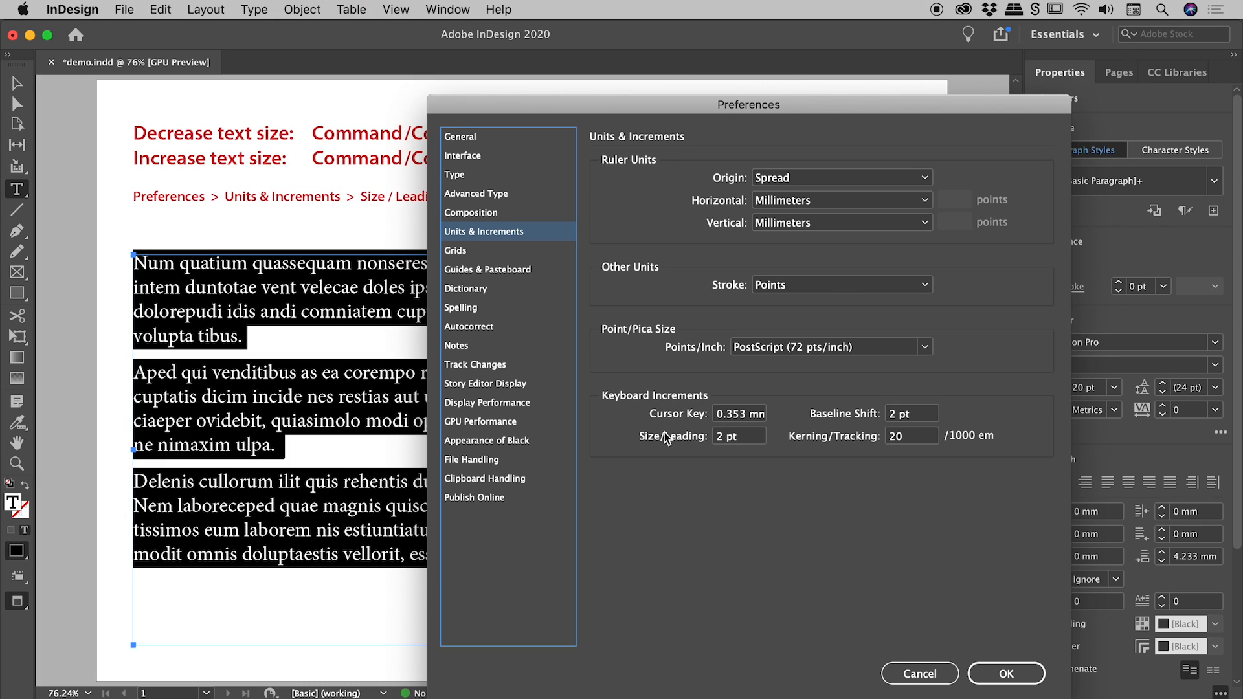
mouse_move(721, 447)
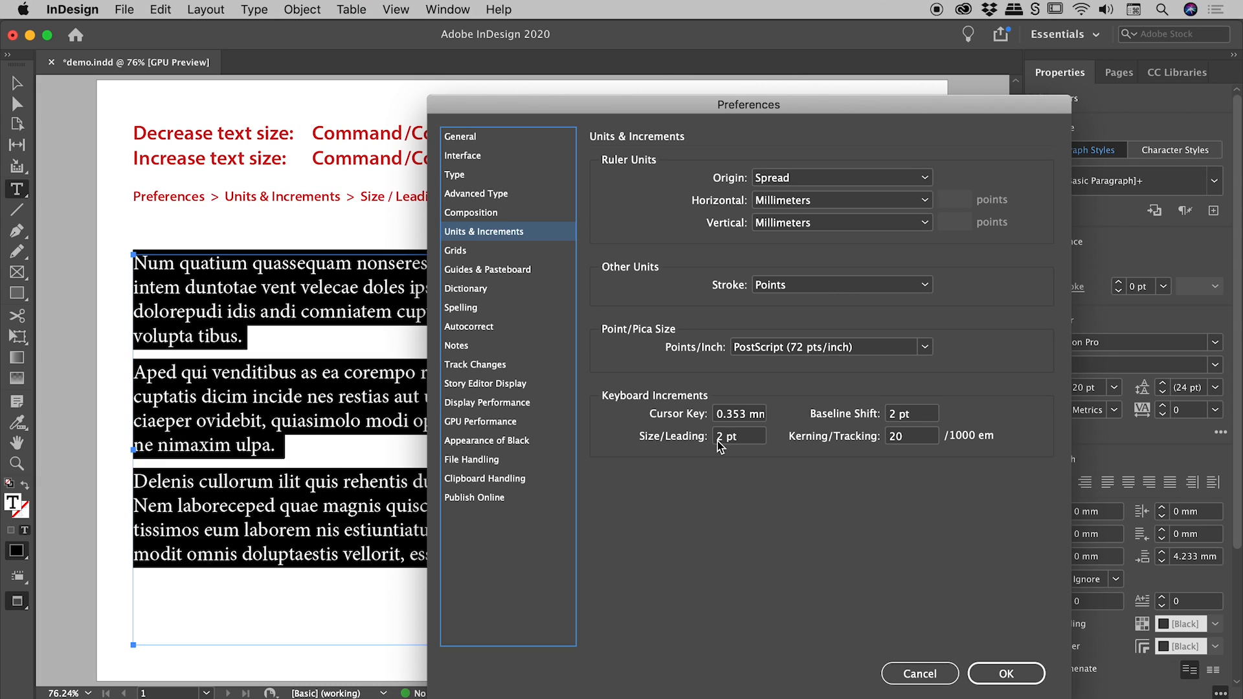
triple_click(737, 435)
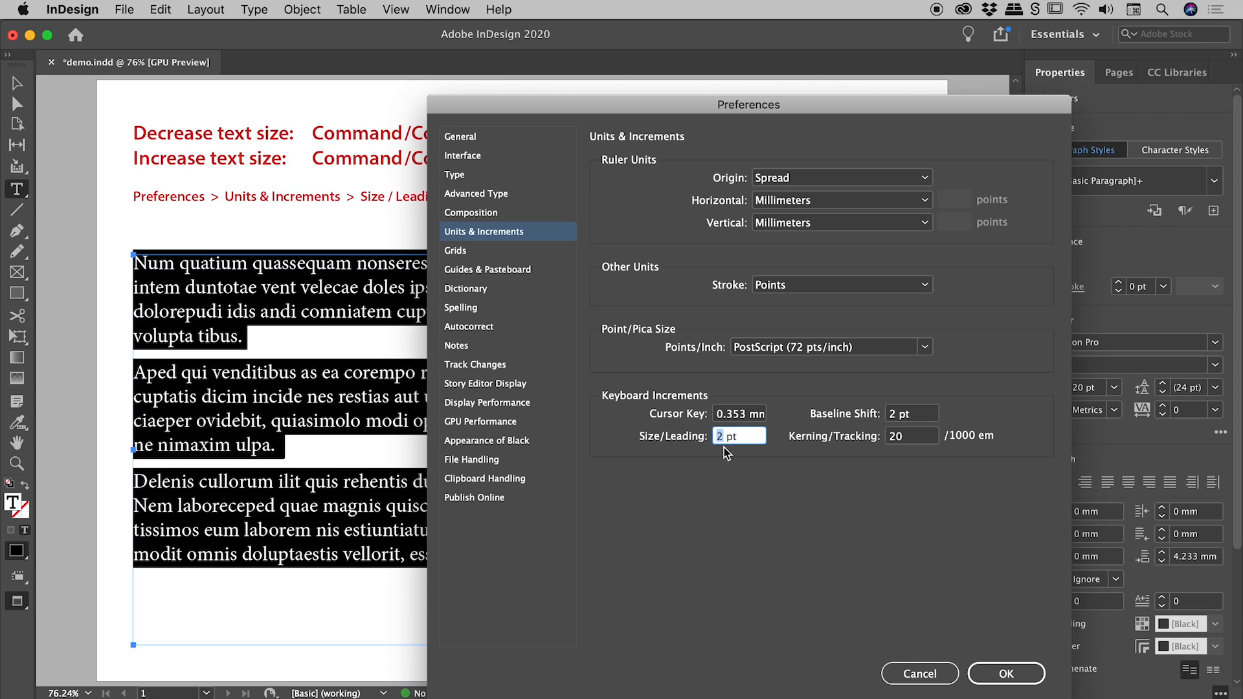
text(1)
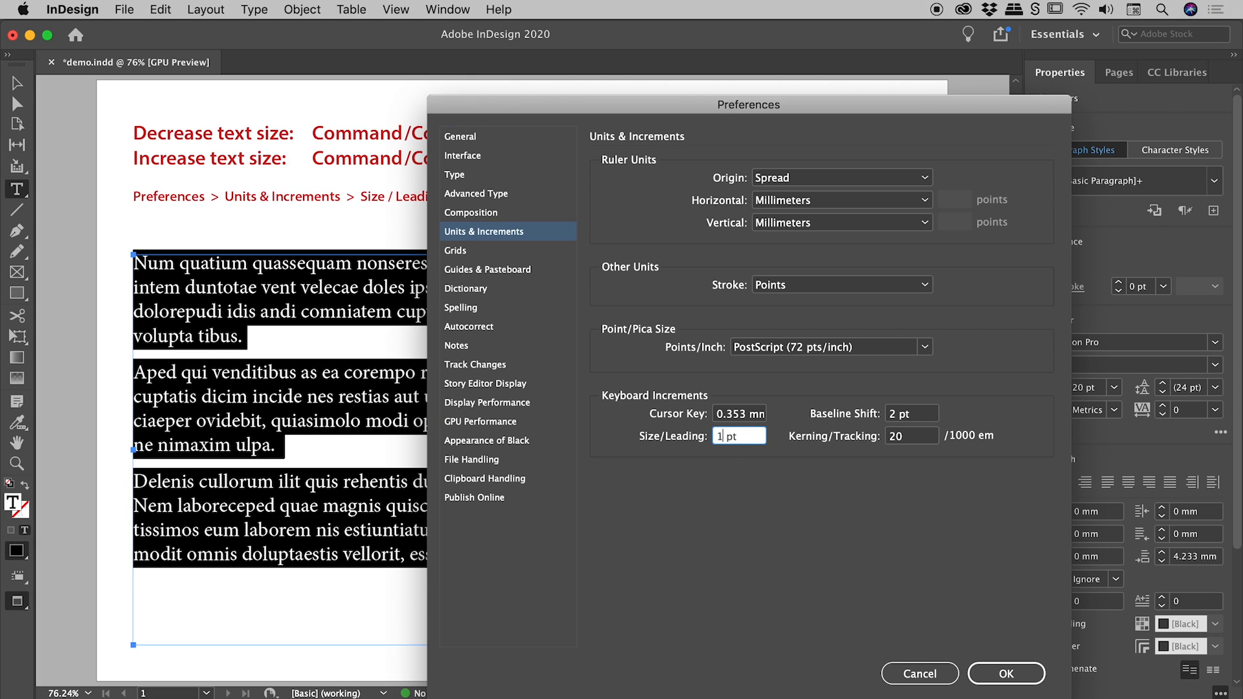
click(1006, 673)
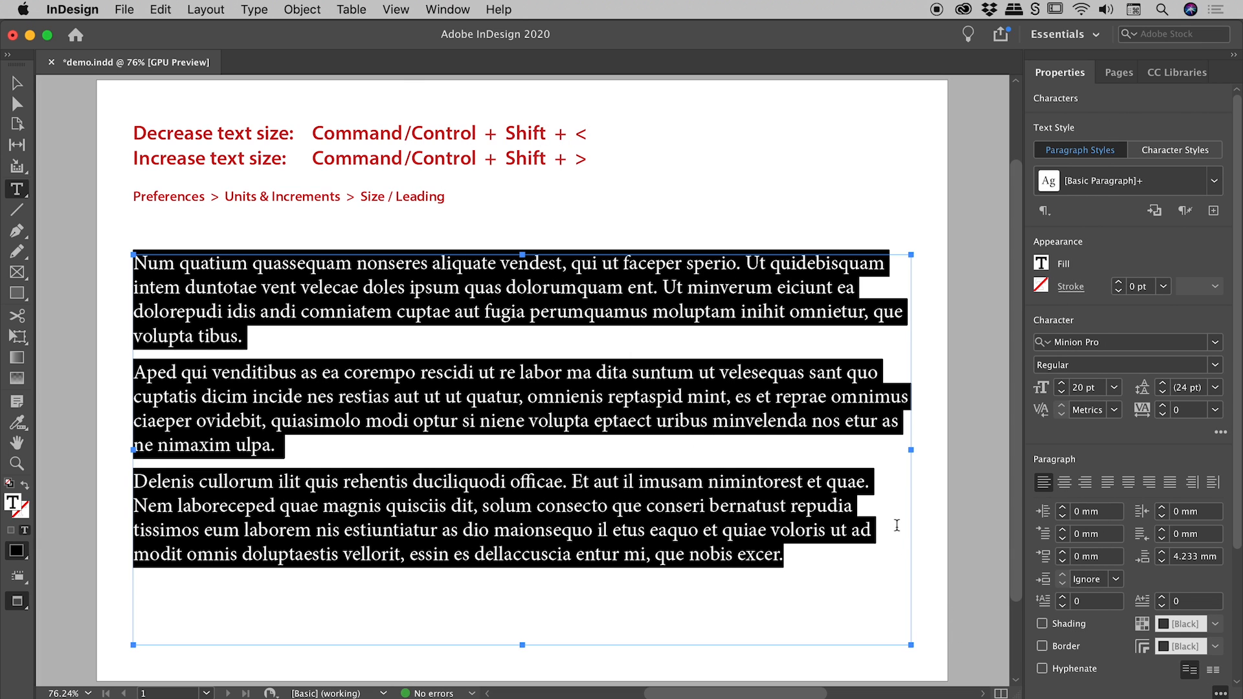
mouse_move(1050, 396)
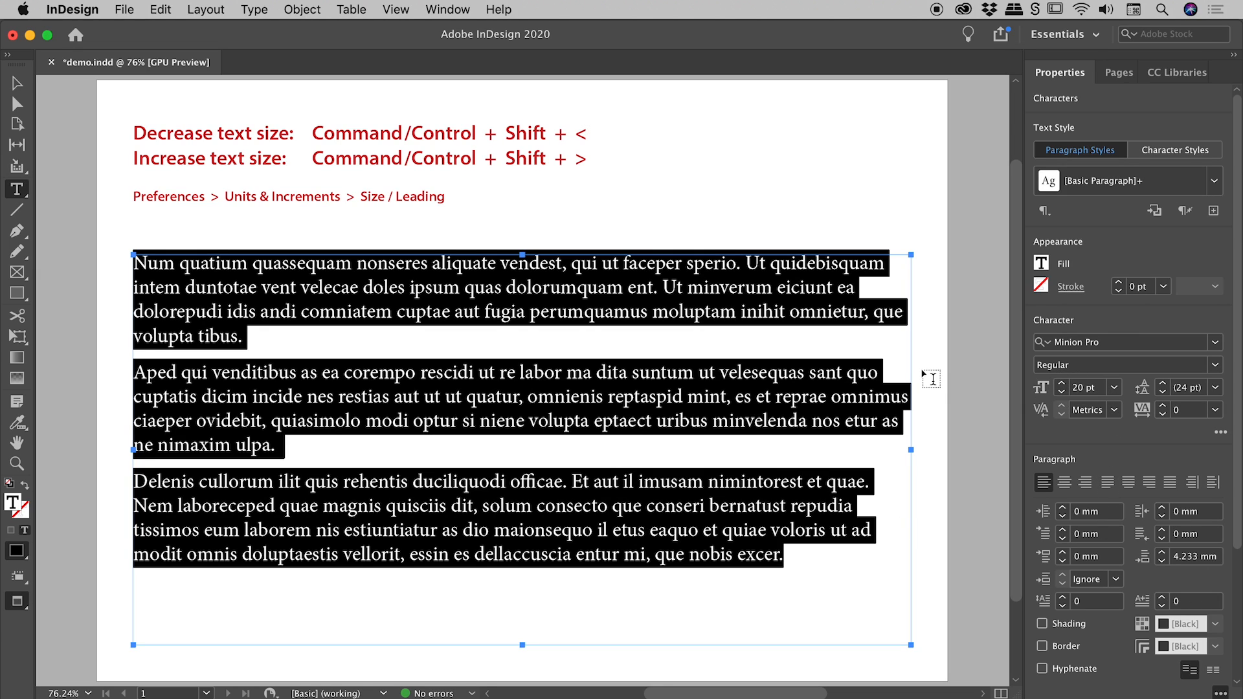
mouse_move(925, 377)
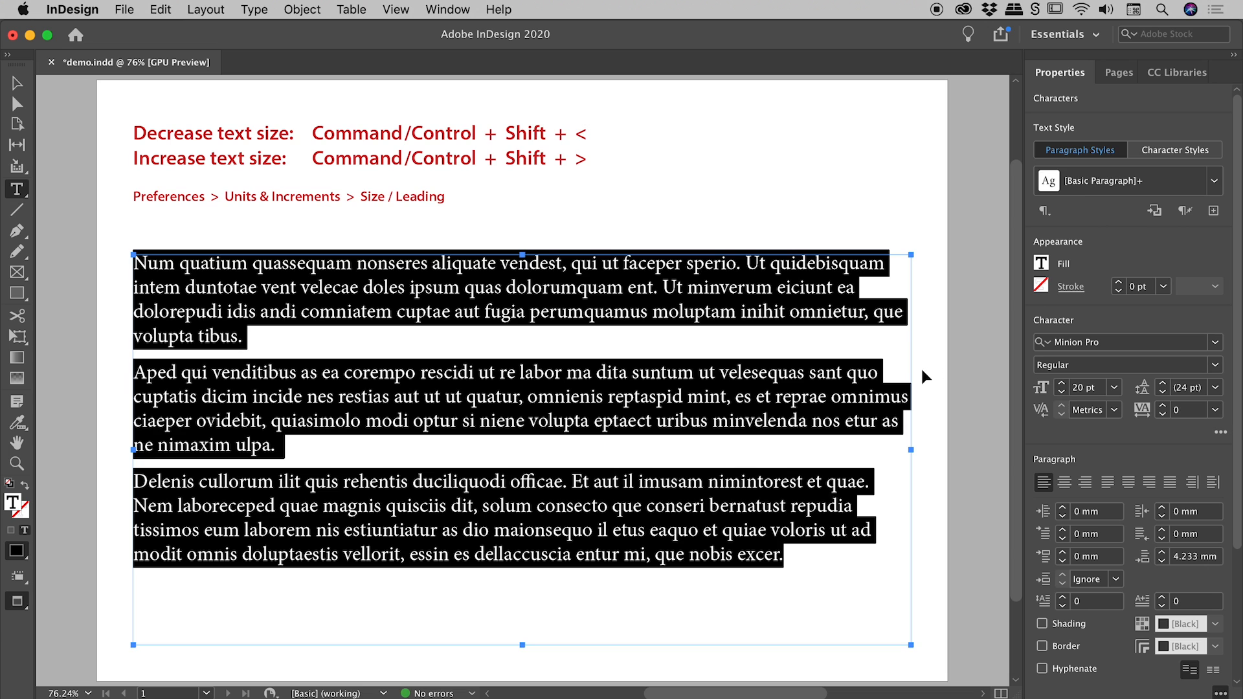